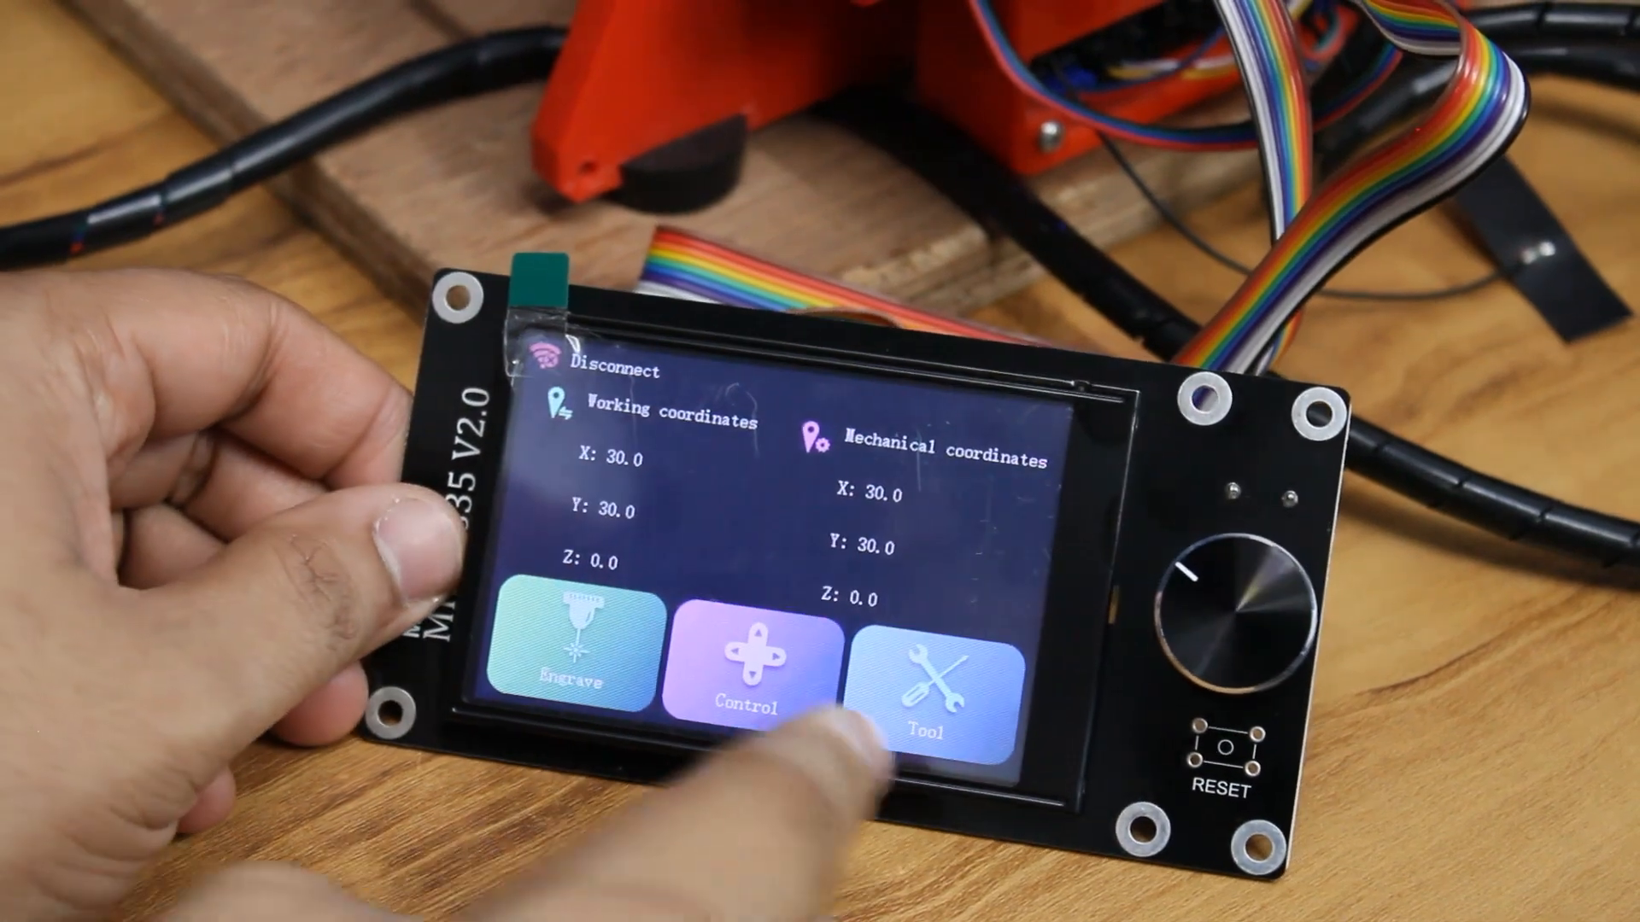
Show the Tool screen with board, firmware and CPU details and the beep toggle.
click(924, 690)
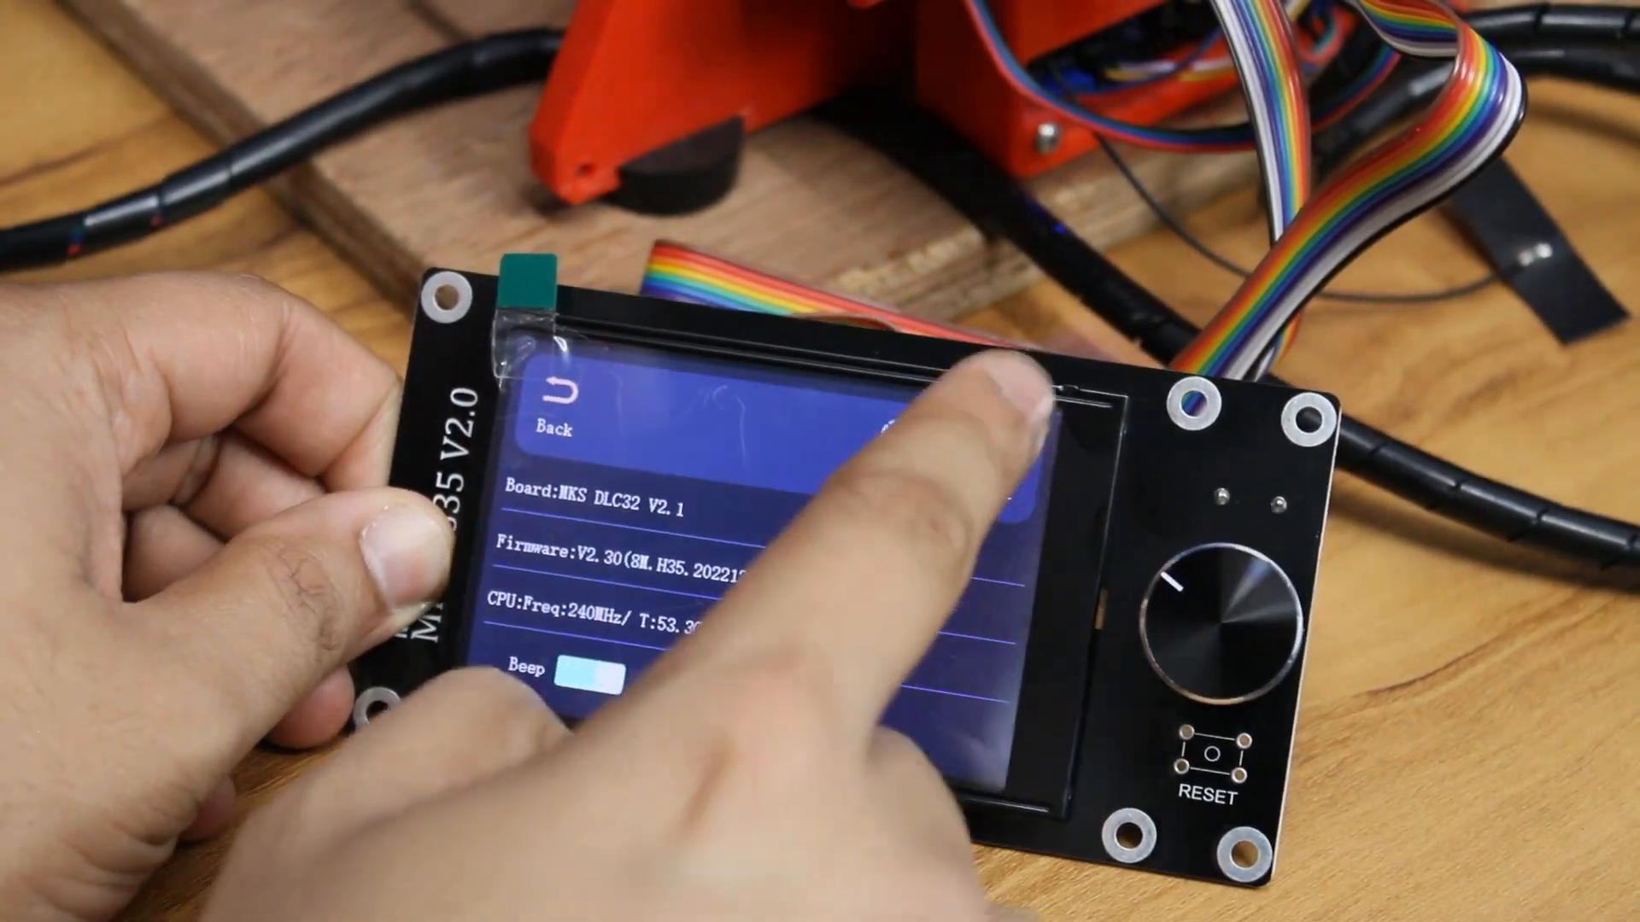